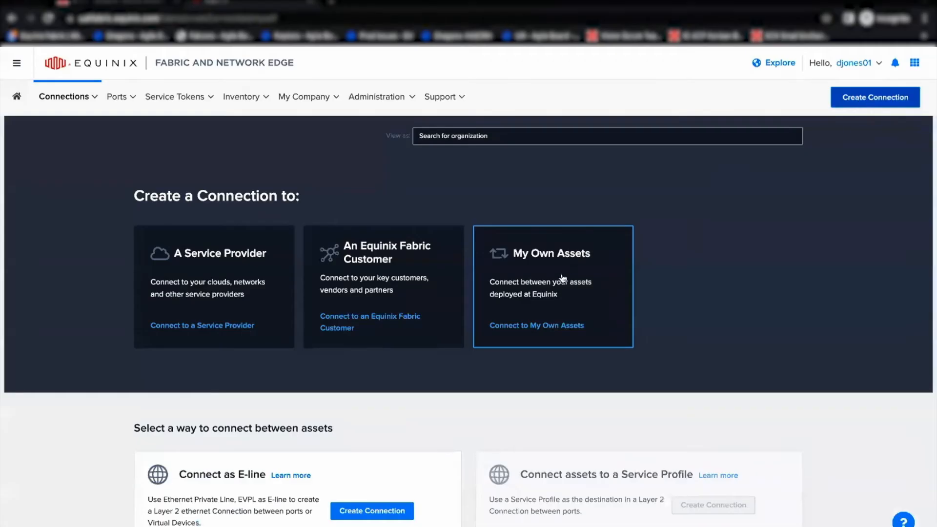
Start an E-access connection with Silicon Valley as the origin location.
{"action": "scroll", "scroll_direction": "down", "scroll_amount": 3}
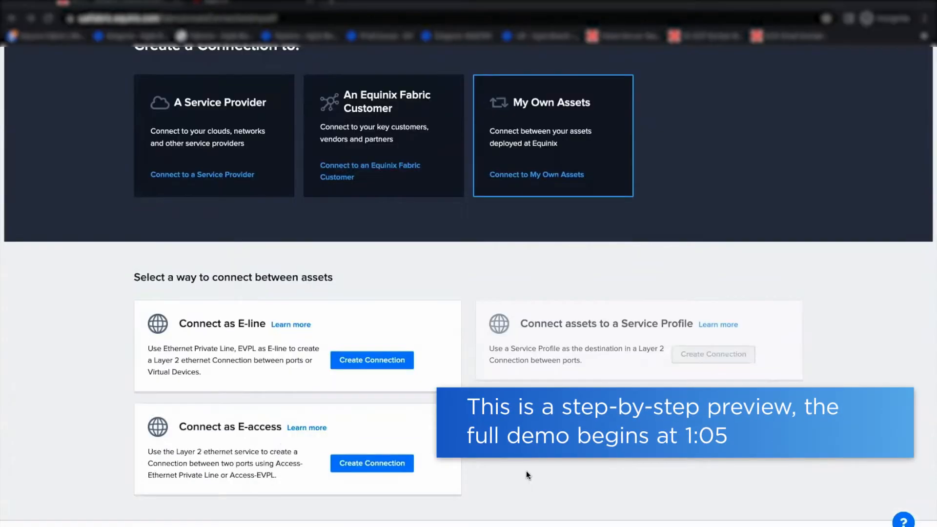
{"action": "left_click", "coordinate": [371, 360]}
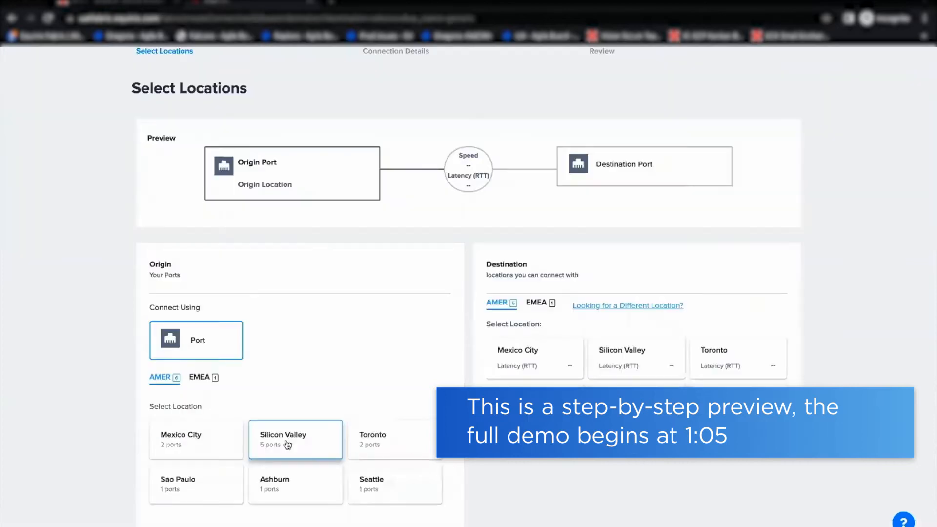
{"action": "left_click", "coordinate": [295, 439]}
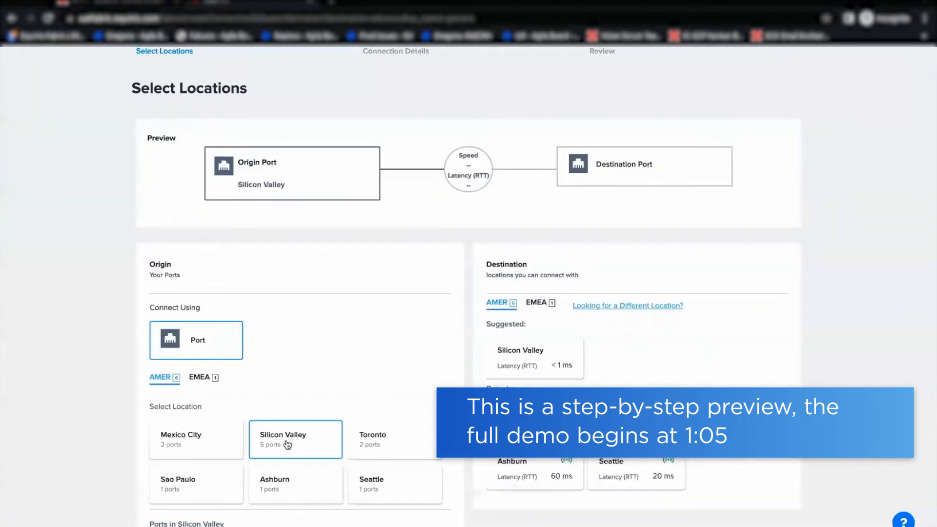
{"action": "scroll", "scroll_direction": "down", "scroll_amount": 3}
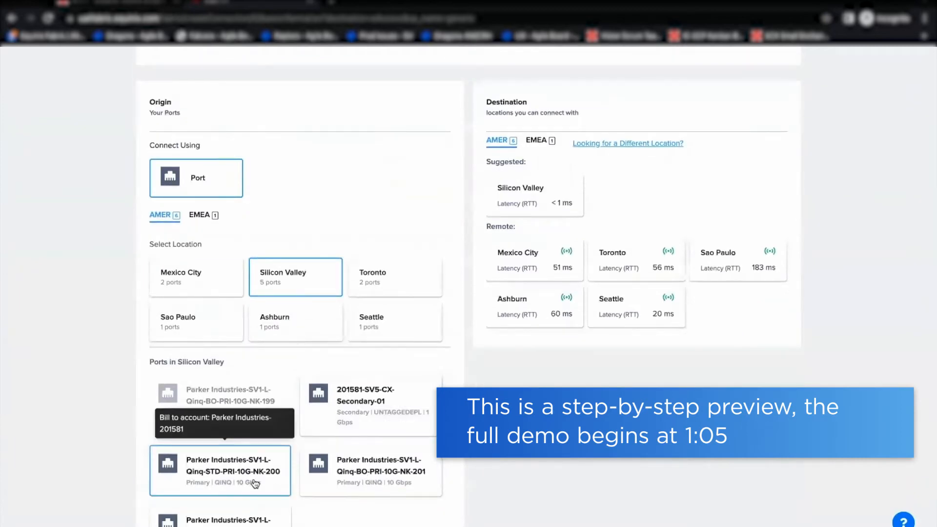
{"action": "mouse_move", "coordinate": [554, 205]}
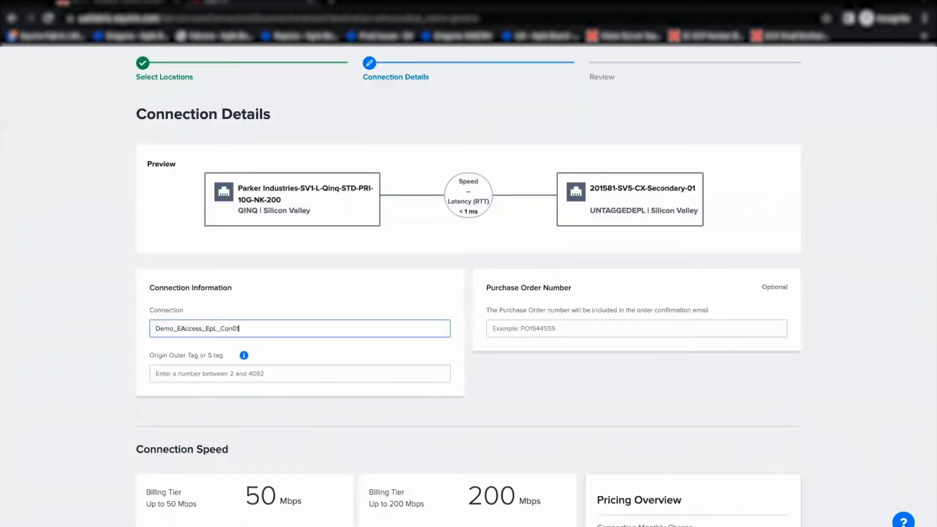
{"action": "mouse_move", "coordinate": [301, 369]}
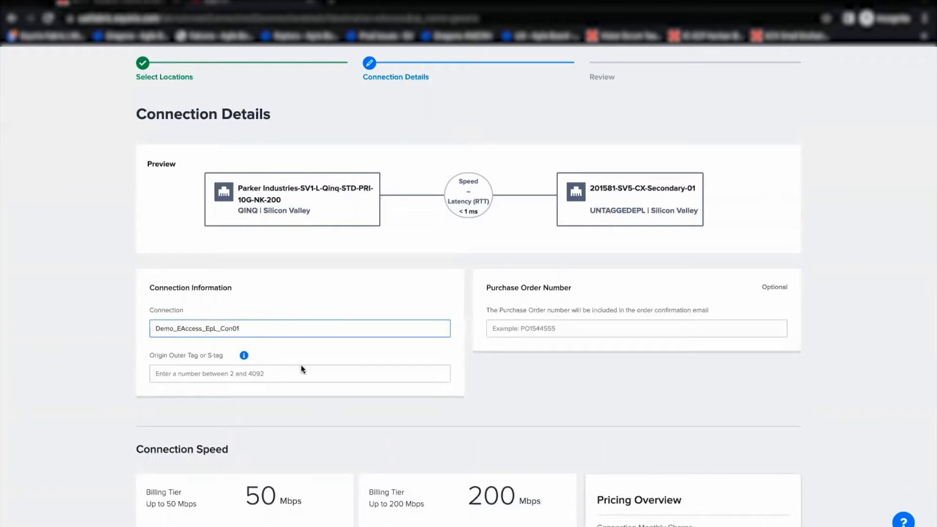
Enter S-tag 23 and submit the connection order.
{"action": "type", "text": "23"}
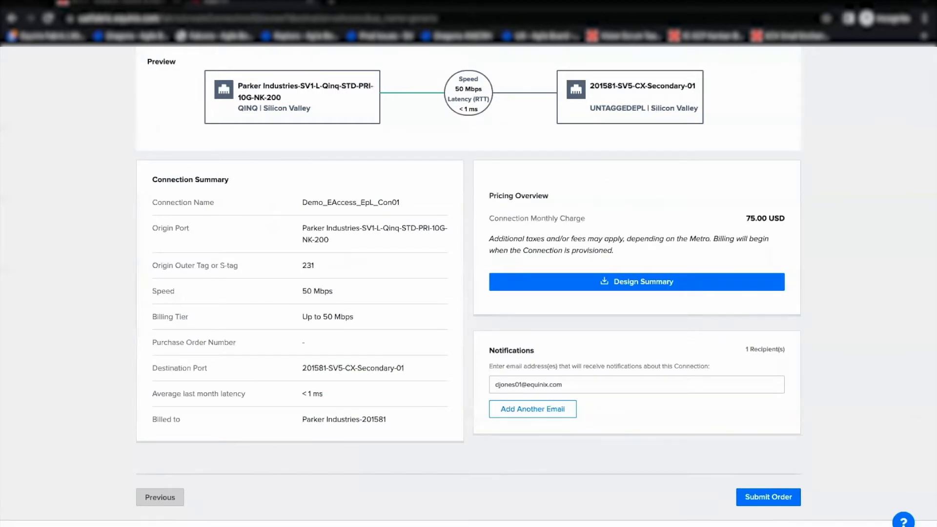
{"action": "left_click", "coordinate": [768, 497]}
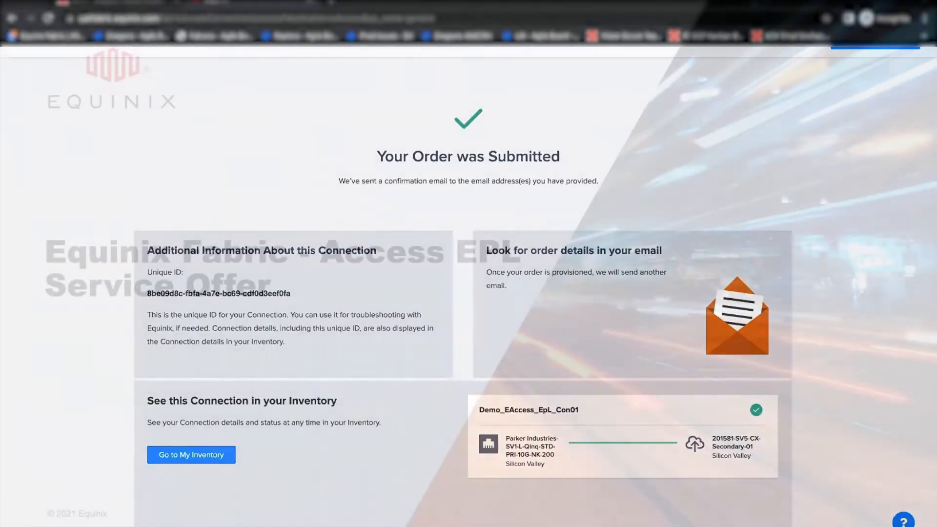
{"action": "left_click", "coordinate": [191, 455]}
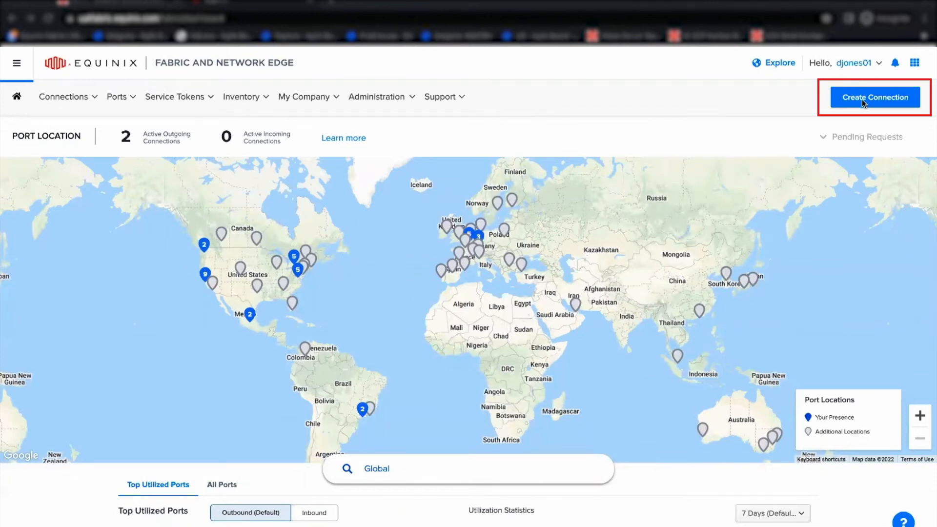
Open Create Connection and scroll to the E-line and E-access options under My Own Assets.
{"action": "left_click", "coordinate": [874, 96]}
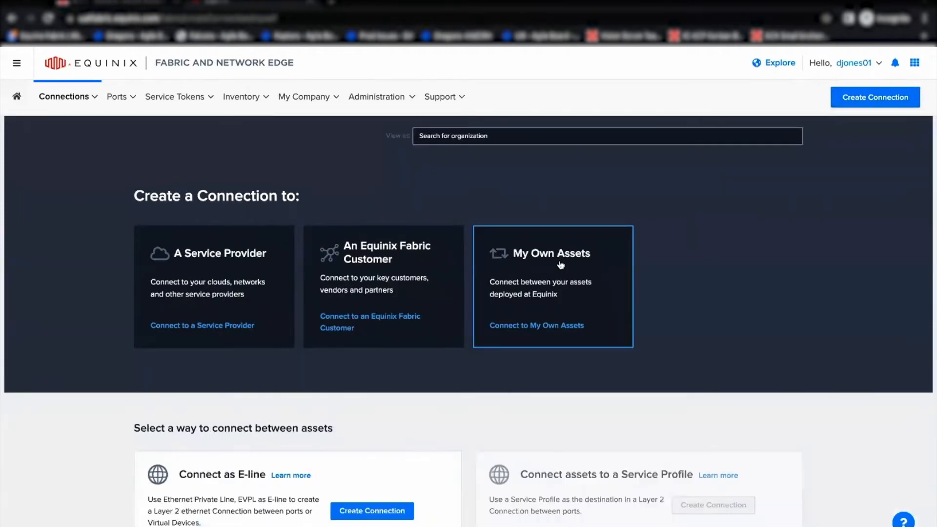
{"action": "scroll", "scroll_direction": "down", "scroll_amount": 3}
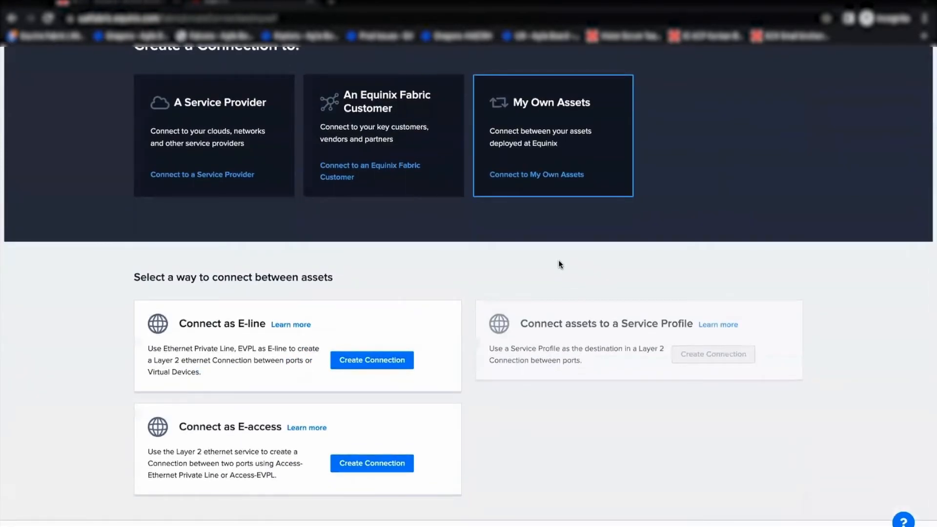
{"action": "mouse_move", "coordinate": [252, 383]}
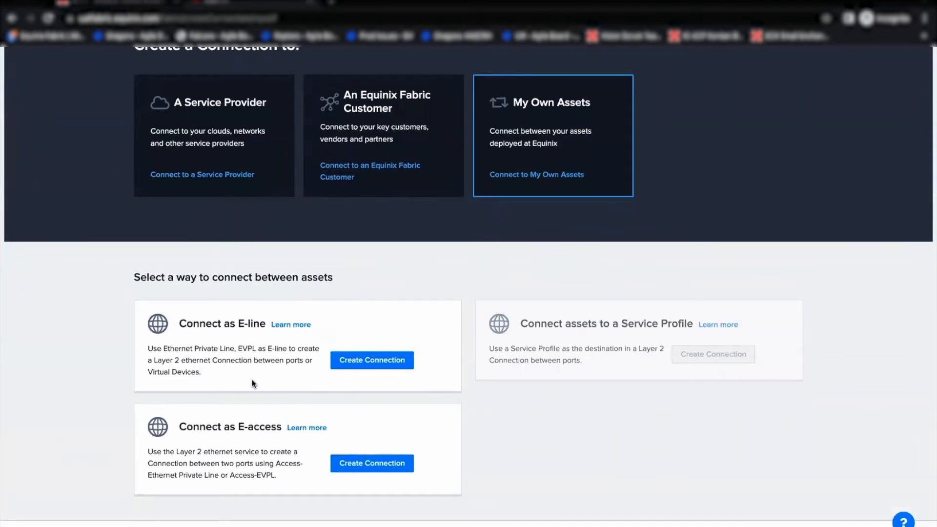
Scroll the create-connection page down and back up to the E-access option.
{"action": "scroll", "scroll_direction": "down", "scroll_amount": 3}
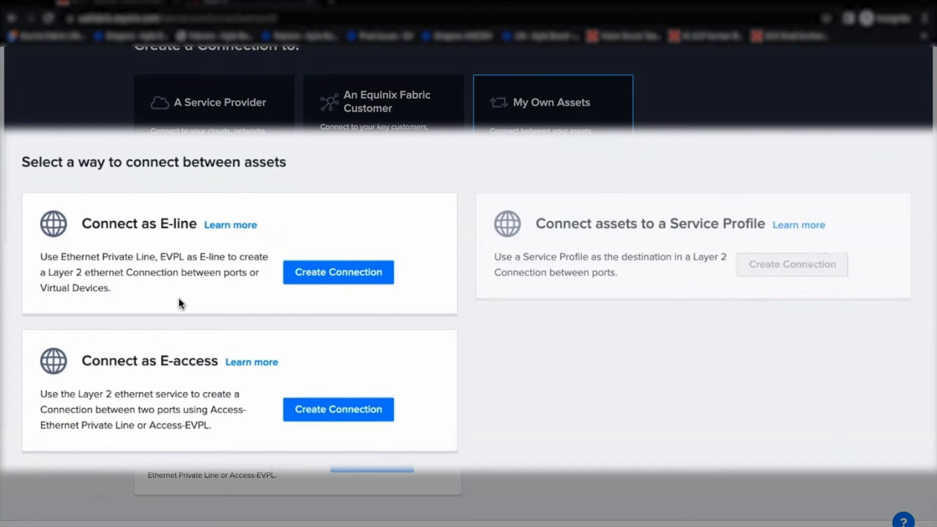
{"action": "mouse_move", "coordinate": [197, 458]}
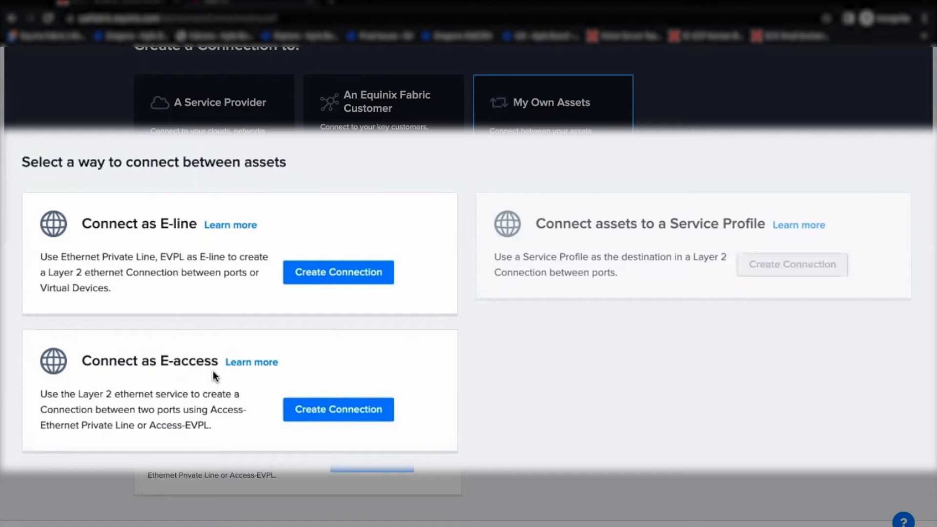
{"action": "scroll", "scroll_direction": "up", "scroll_amount": 3}
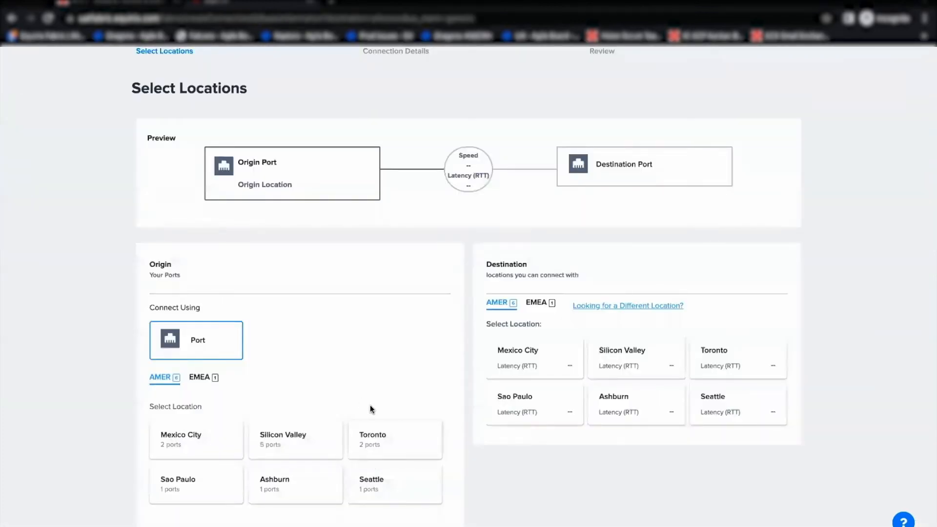
Choose Silicon Valley origin port NK-200 and destination port 201581-SV5-CX-Secondary-01.
{"action": "left_click", "coordinate": [294, 439]}
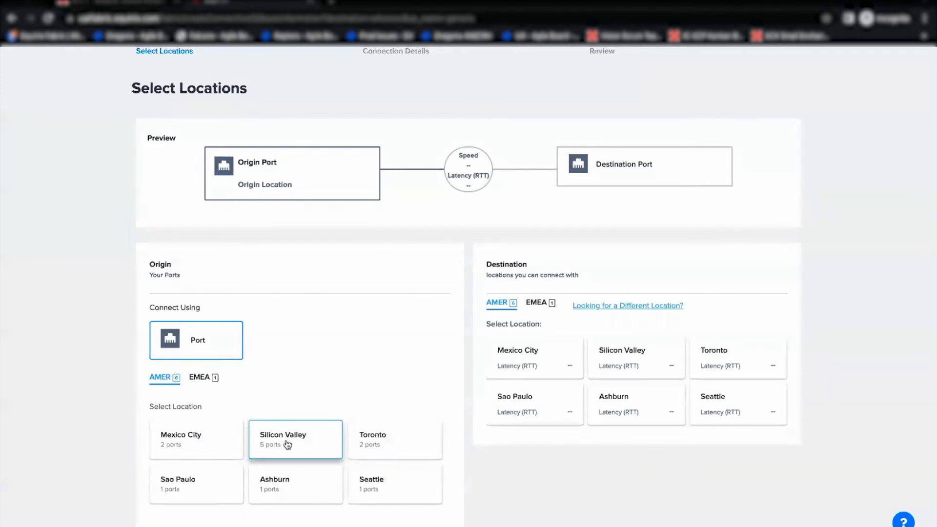
{"action": "left_click", "coordinate": [295, 438]}
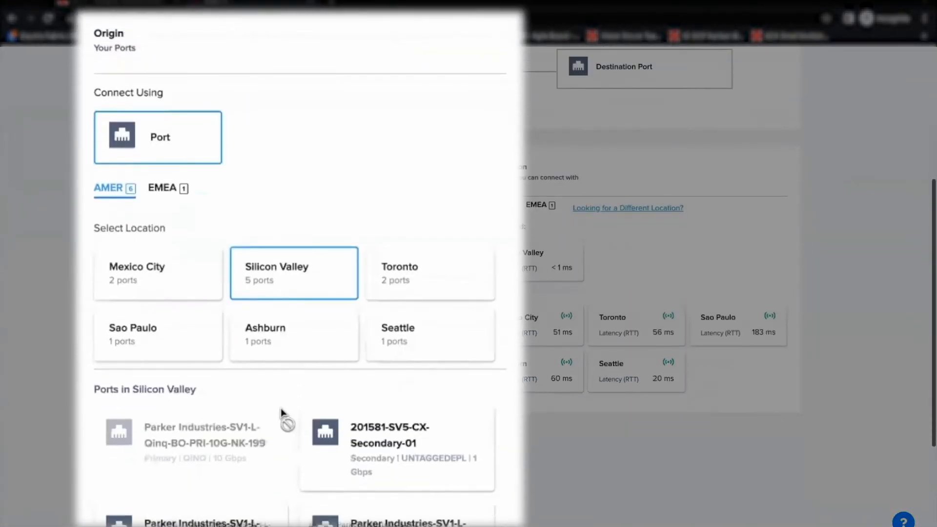
{"action": "scroll", "scroll_direction": "down", "scroll_amount": 3}
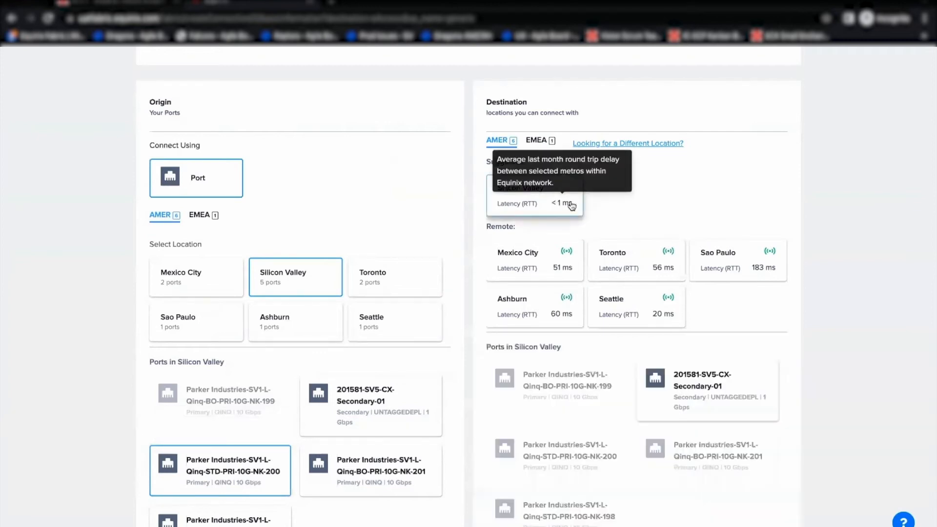
{"action": "left_click", "coordinate": [707, 389]}
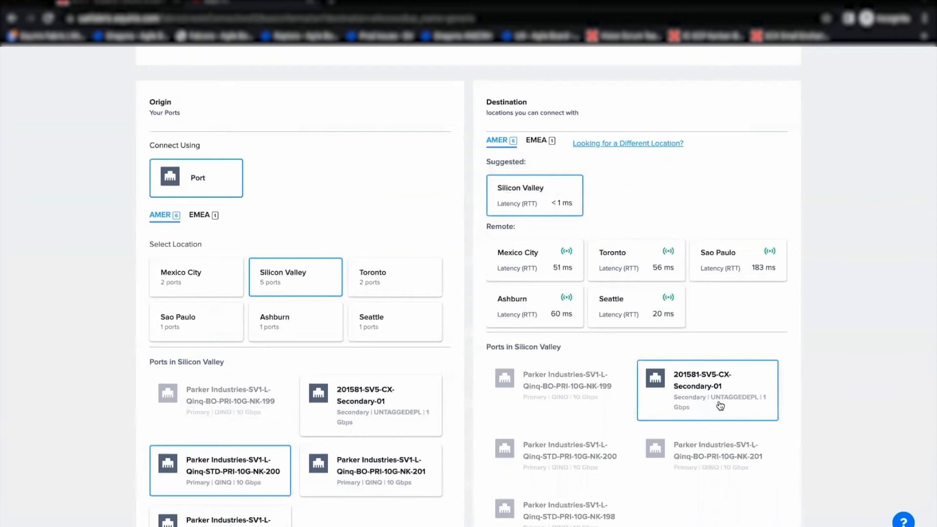
{"action": "scroll", "scroll_direction": "down", "scroll_amount": 3}
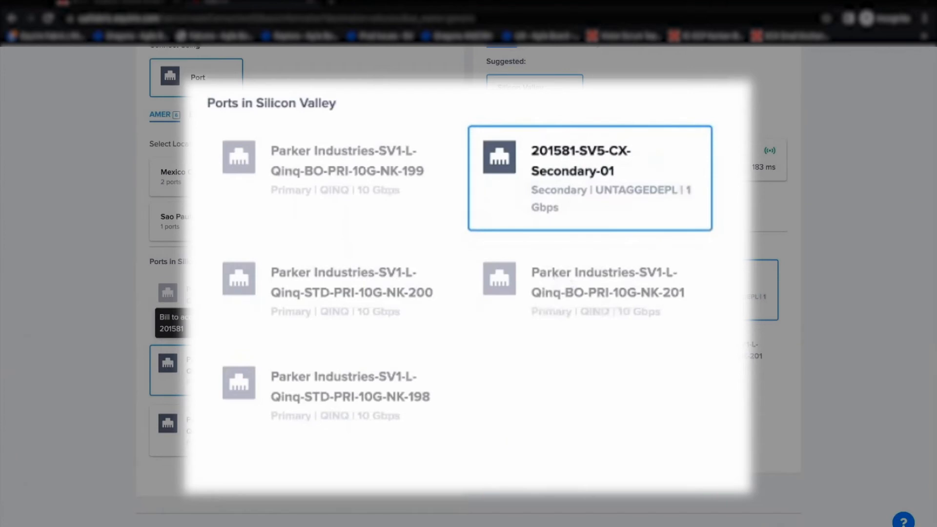
{"action": "mouse_move", "coordinate": [355, 174]}
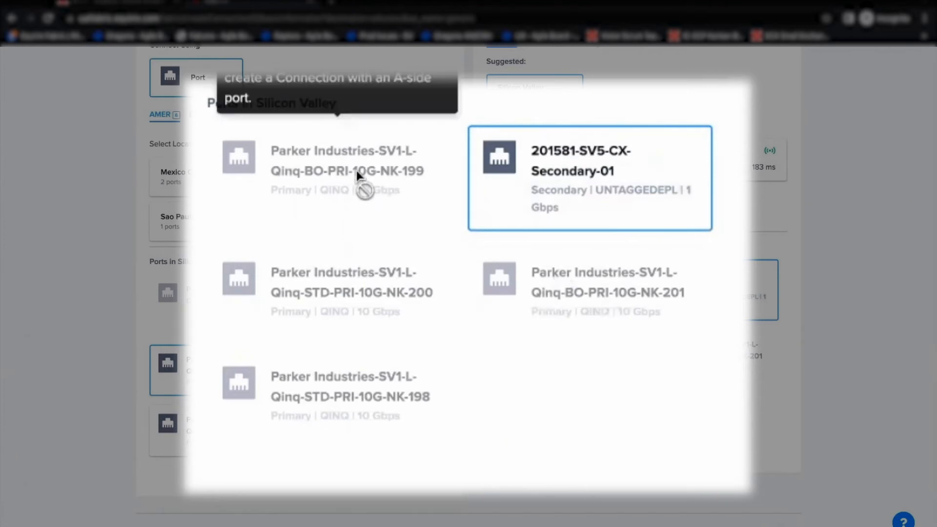
{"action": "mouse_move", "coordinate": [525, 203]}
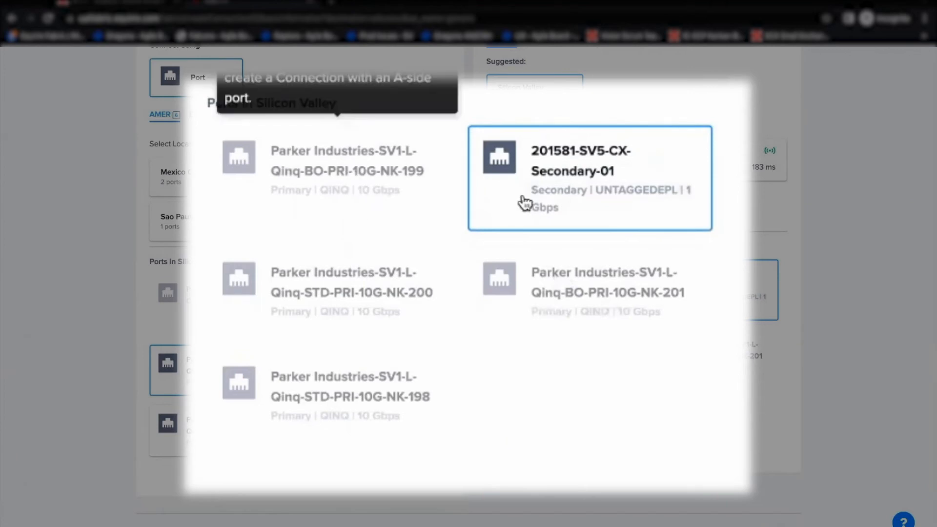
{"action": "mouse_move", "coordinate": [571, 205]}
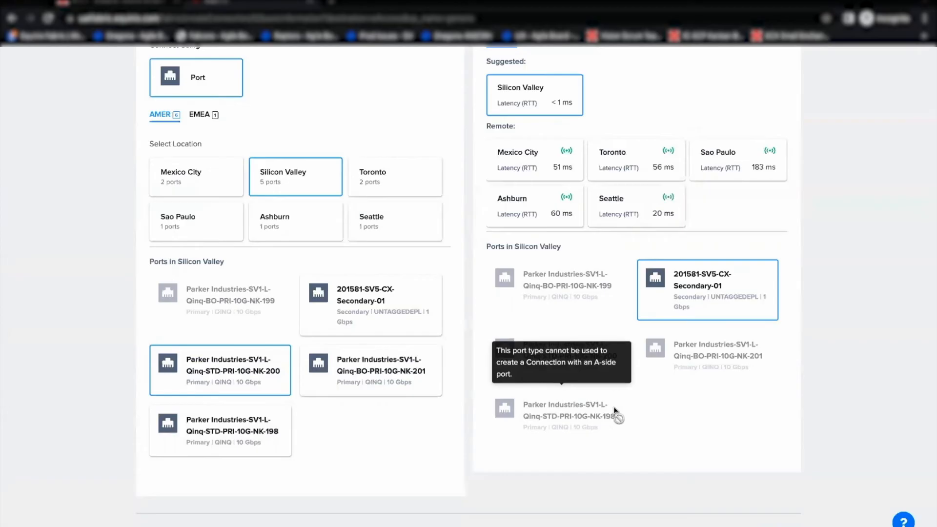
{"action": "scroll", "scroll_direction": "down", "scroll_amount": 3}
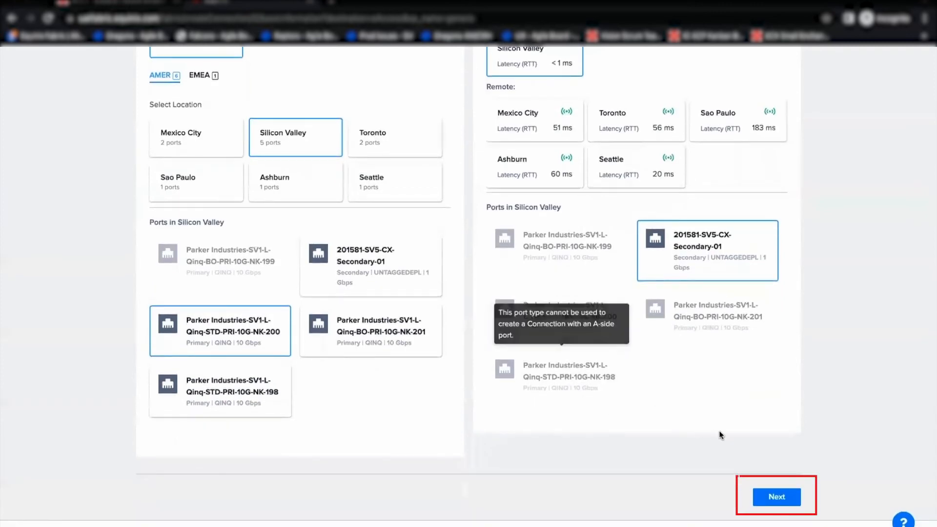
Name the connection Demo_EAccess_EpL_Con01 and set outer S-tag 231.
{"action": "left_click", "coordinate": [776, 497]}
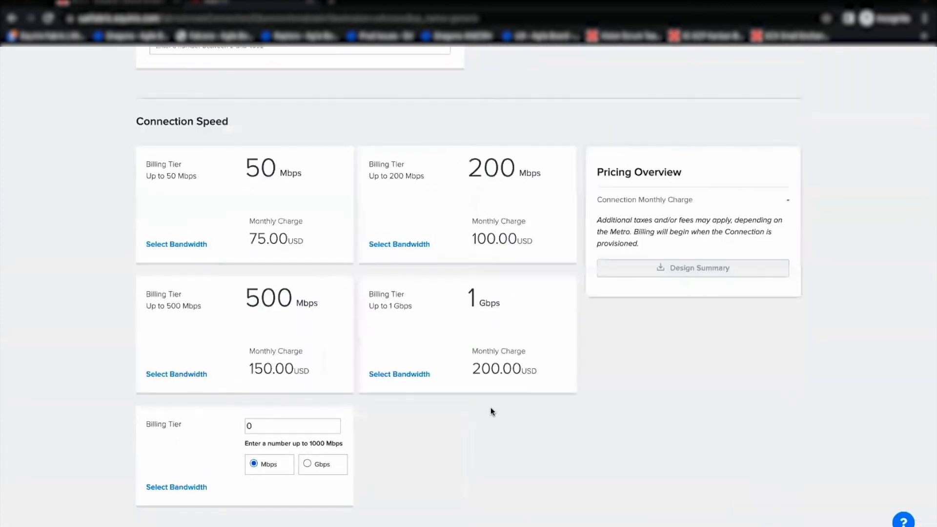
{"action": "scroll", "scroll_direction": "up", "scroll_amount": 3}
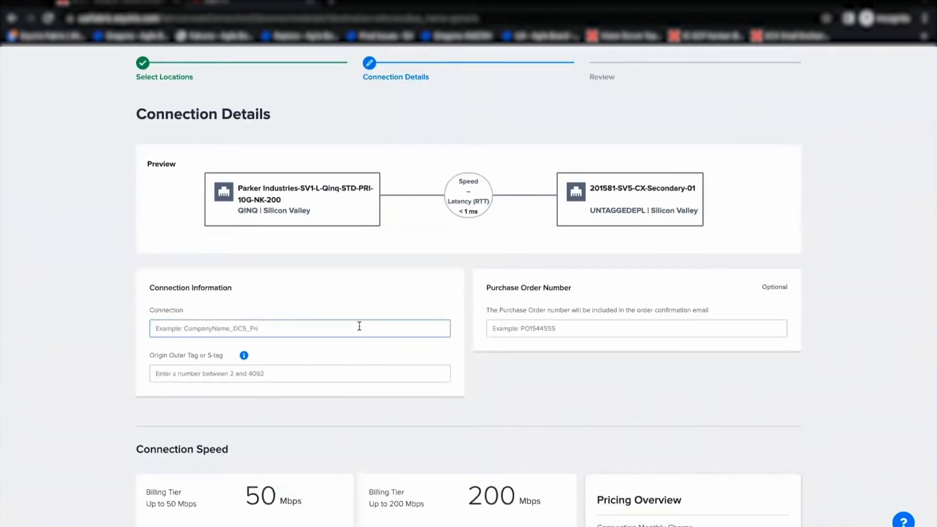
{"action": "type", "text": "Demo+E"}
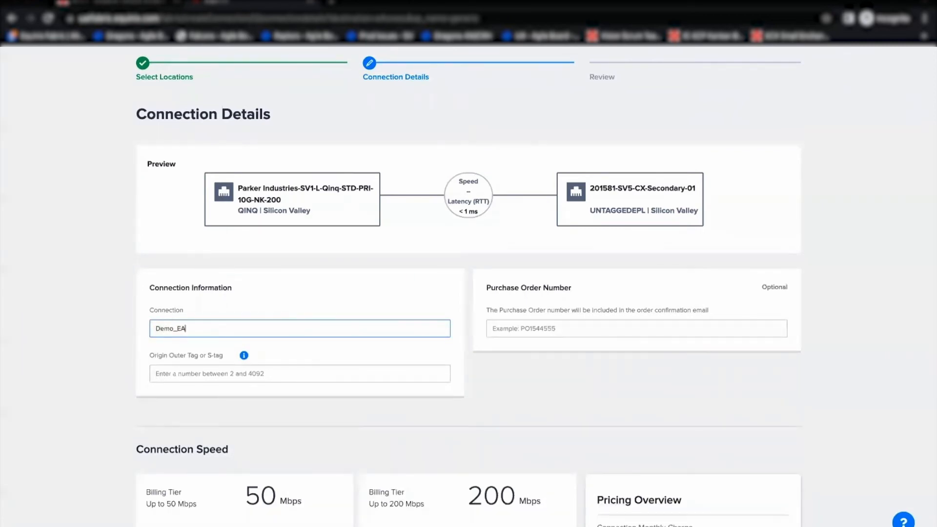
{"action": "type", "text": "ccess+"}
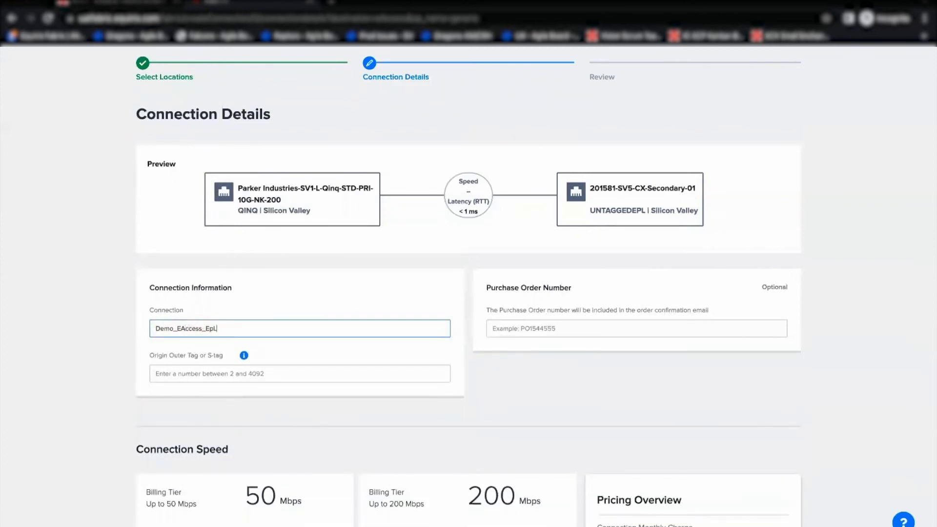
{"action": "type", "text": "_Con01"}
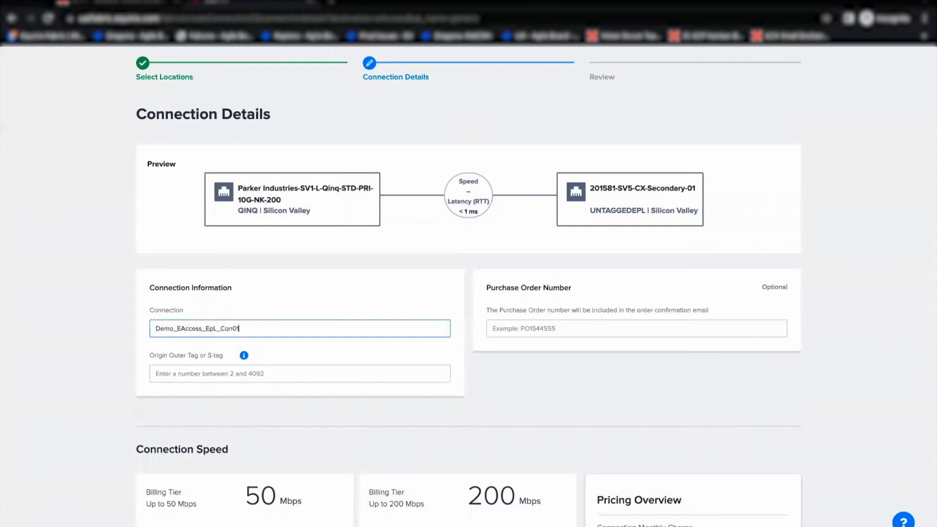
{"action": "mouse_move", "coordinate": [277, 431]}
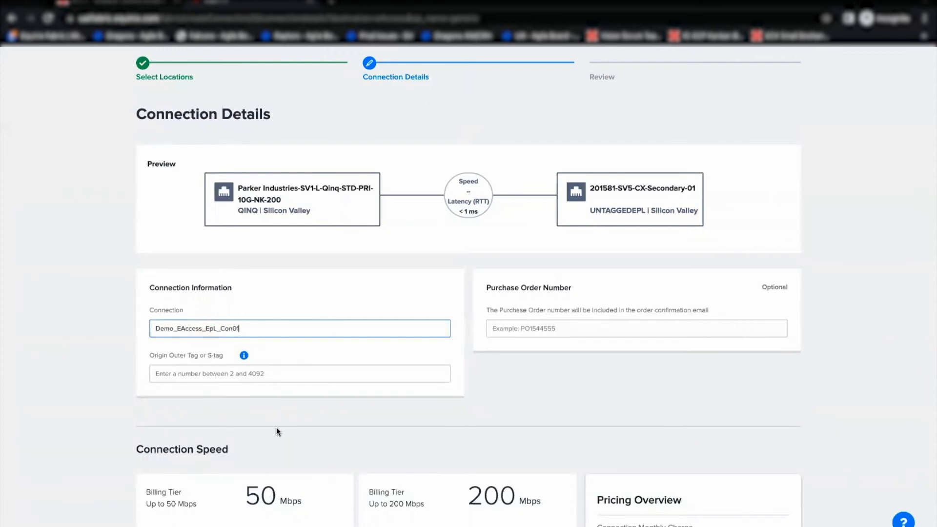
{"action": "type", "text": "231"}
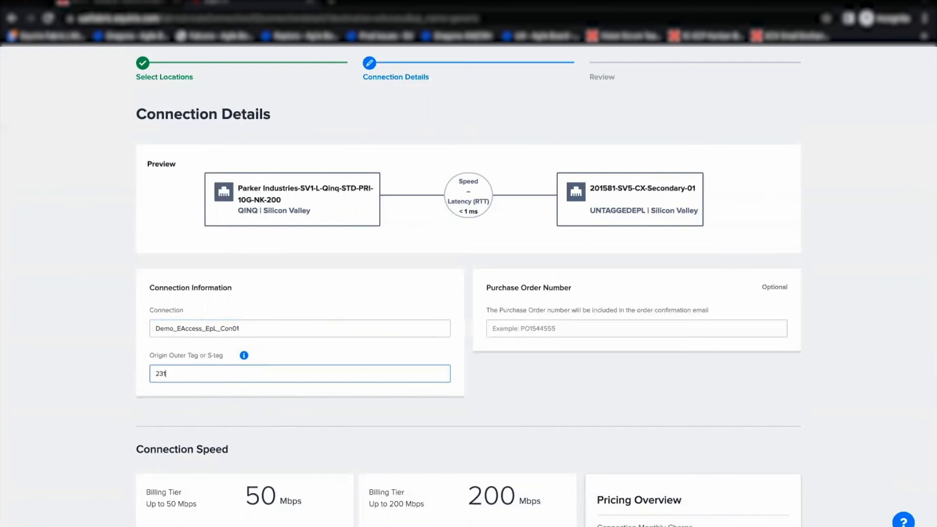
Select the 50 Mbps bandwidth tier at 75.00 USD monthly.
{"action": "scroll", "scroll_direction": "down", "scroll_amount": 3}
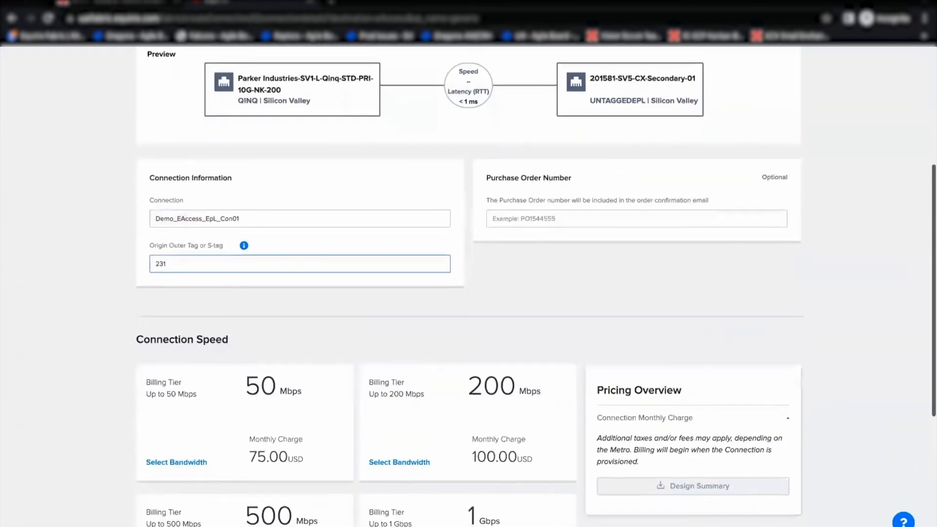
{"action": "left_click", "coordinate": [176, 462]}
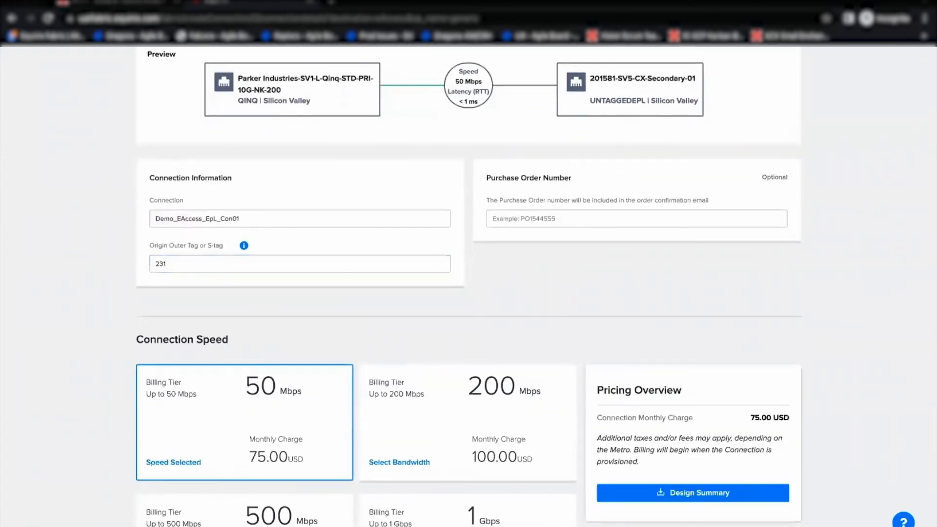
{"action": "scroll", "scroll_direction": "down", "scroll_amount": 3}
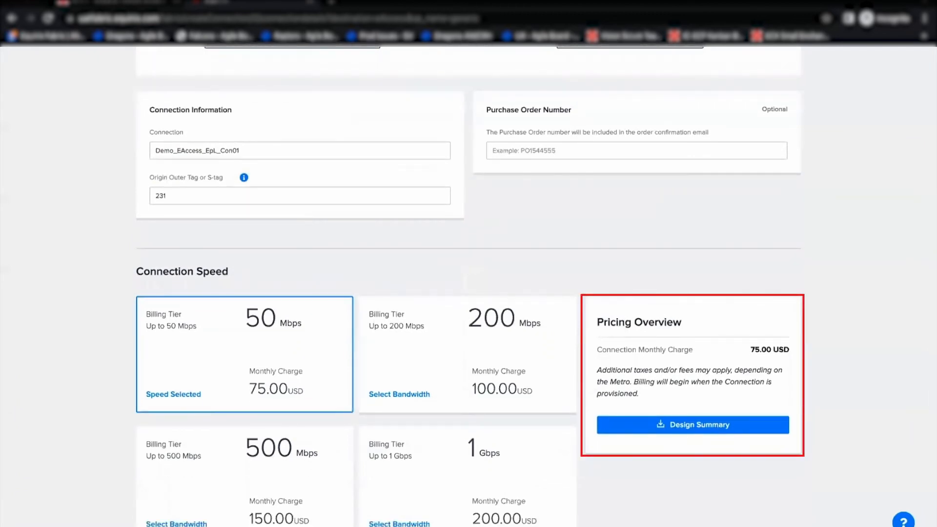
{"action": "scroll", "scroll_direction": "down", "scroll_amount": 3}
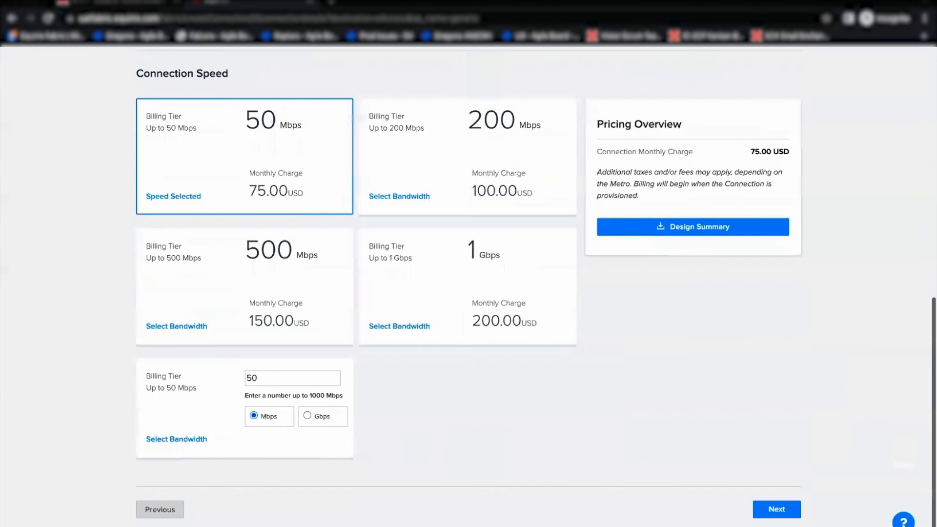
Review the Connection Summary for the 50 Mbps connection and submit the order.
{"action": "left_click", "coordinate": [776, 509]}
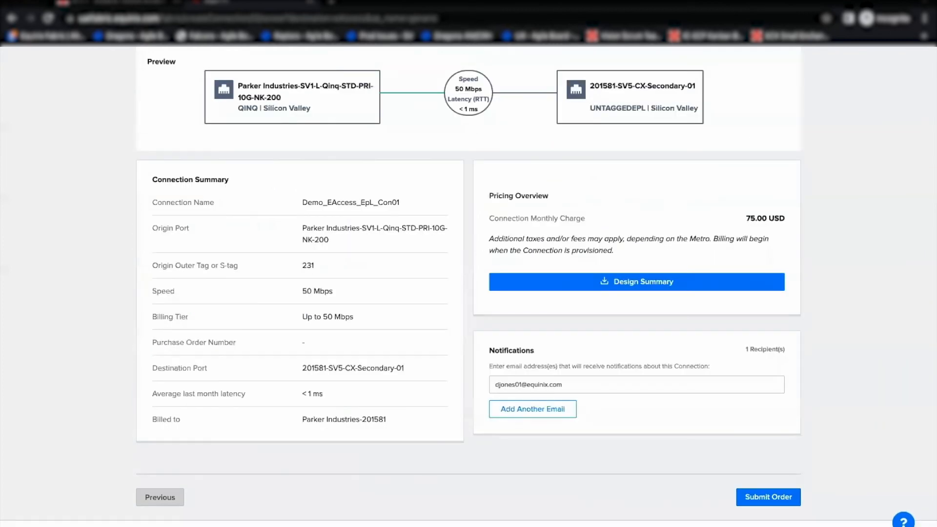
{"action": "scroll", "scroll_direction": "down", "scroll_amount": 3}
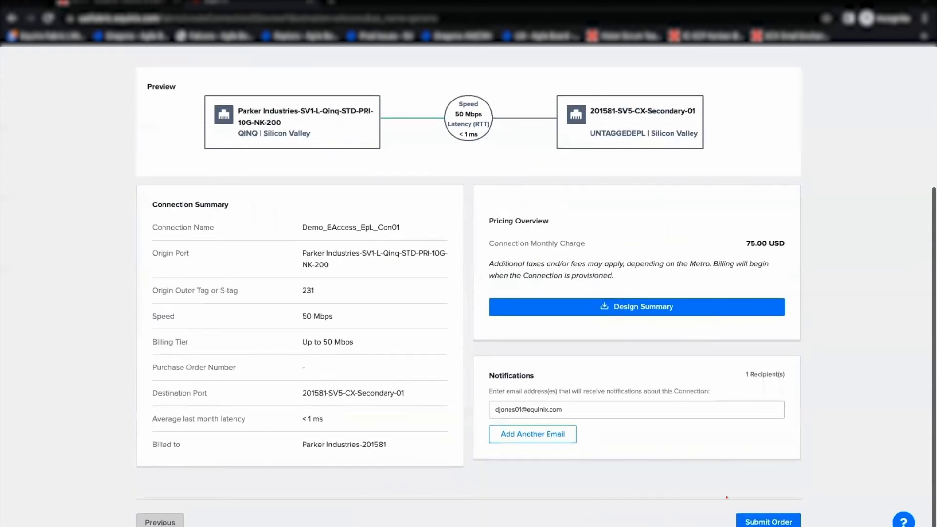
{"action": "left_click", "coordinate": [769, 520]}
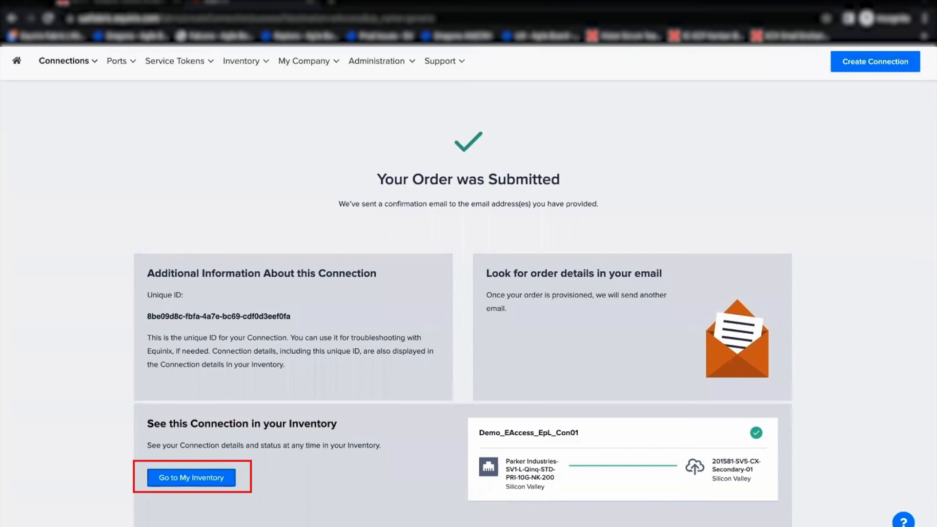
Go to My Inventory to view Demo_EAccess_EpL_Con01's Provisioned status.
{"action": "left_click", "coordinate": [191, 477]}
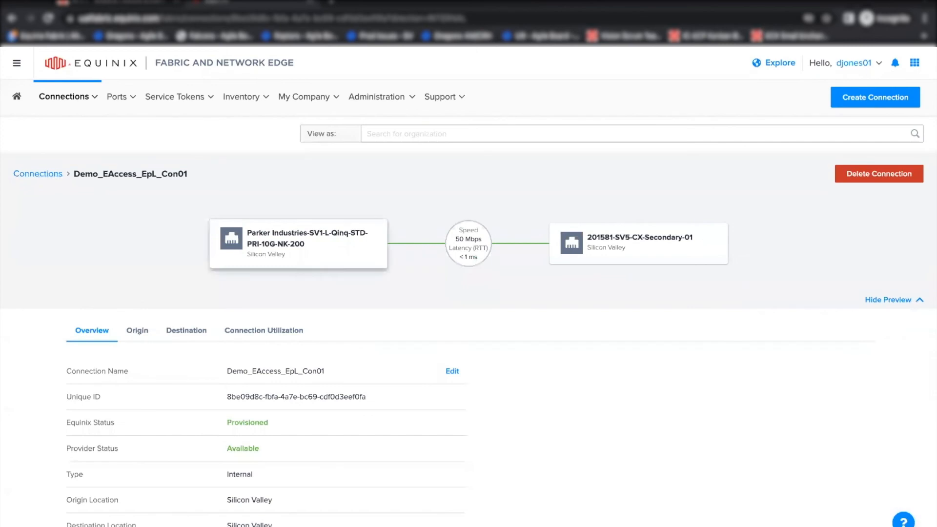
{"action": "scroll", "scroll_direction": "down", "scroll_amount": 3}
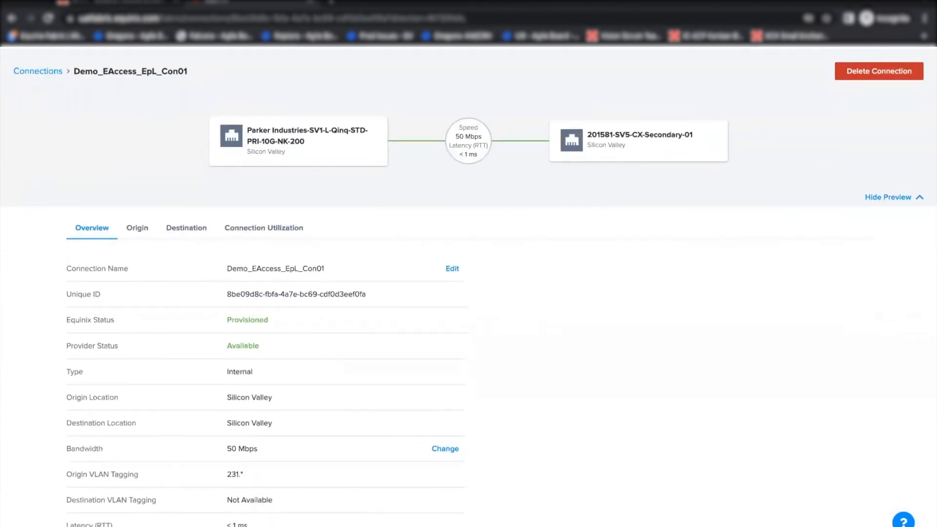
{"action": "scroll", "scroll_direction": "up", "scroll_amount": 3}
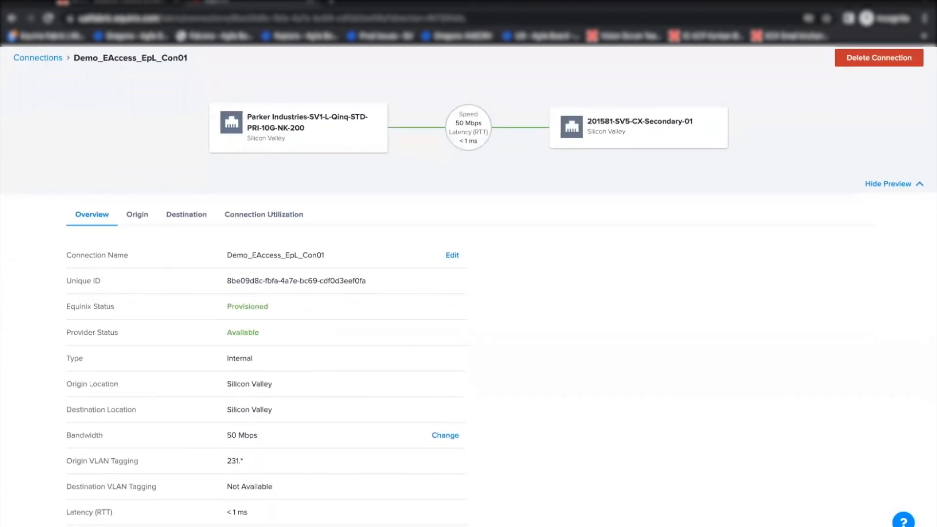